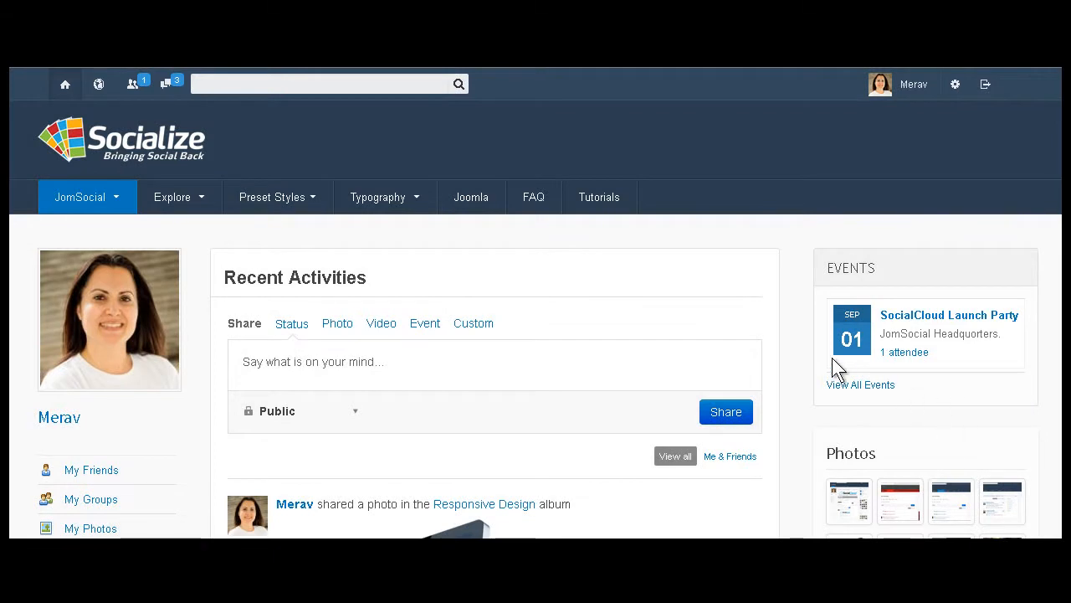
mouse_move(209, 255)
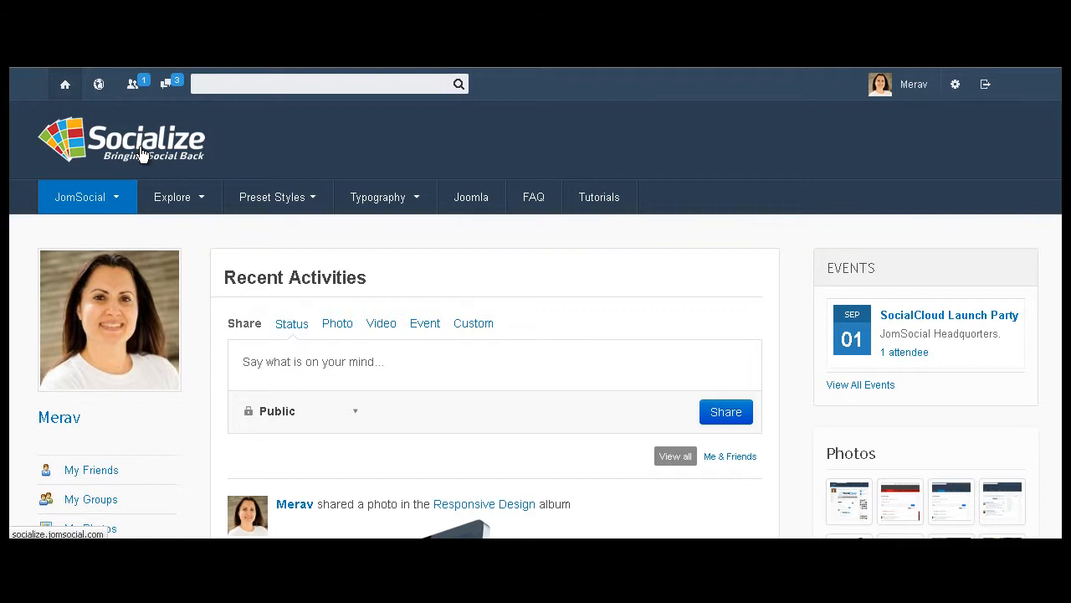
mouse_move(108, 134)
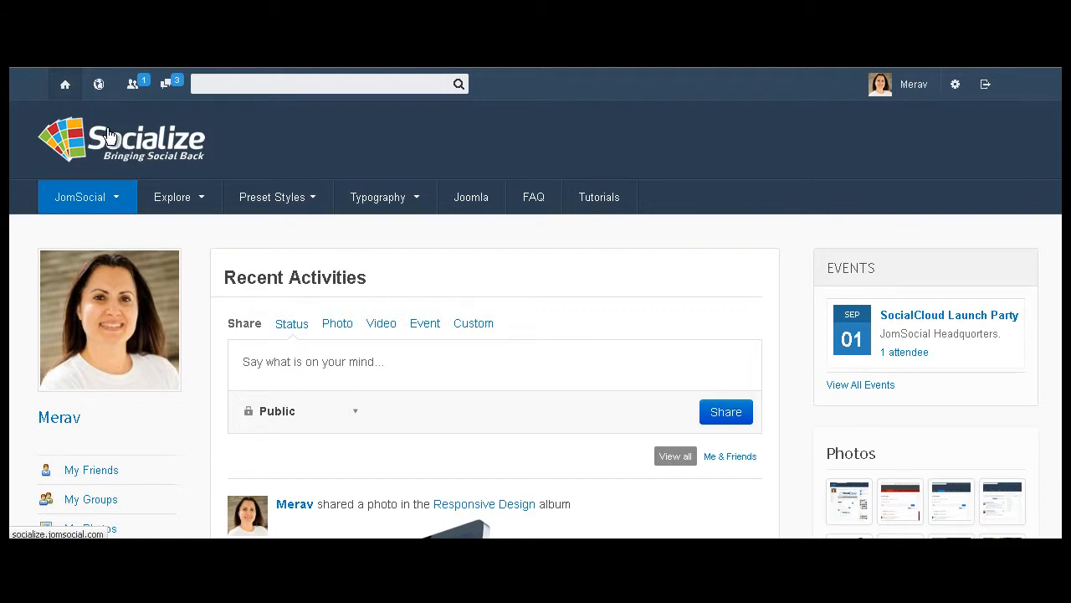
mouse_move(145, 138)
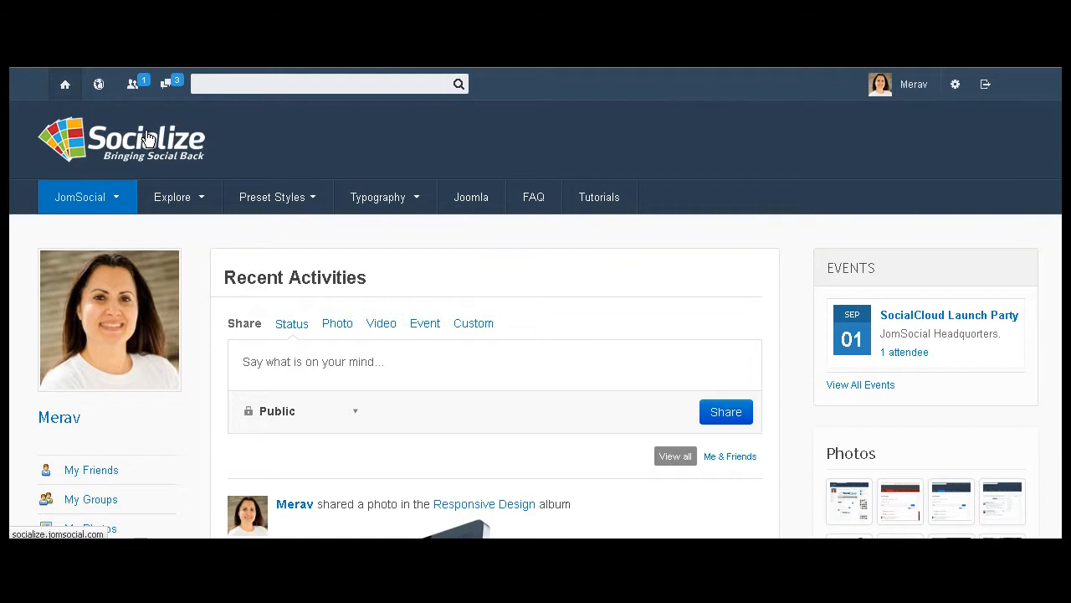
mouse_move(155, 137)
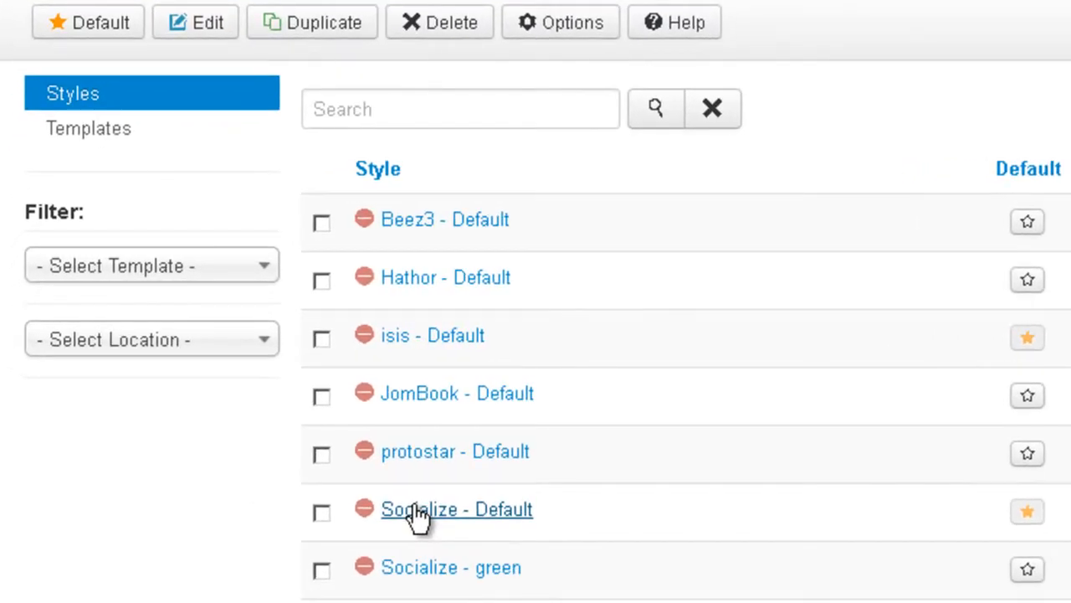
mouse_move(544, 406)
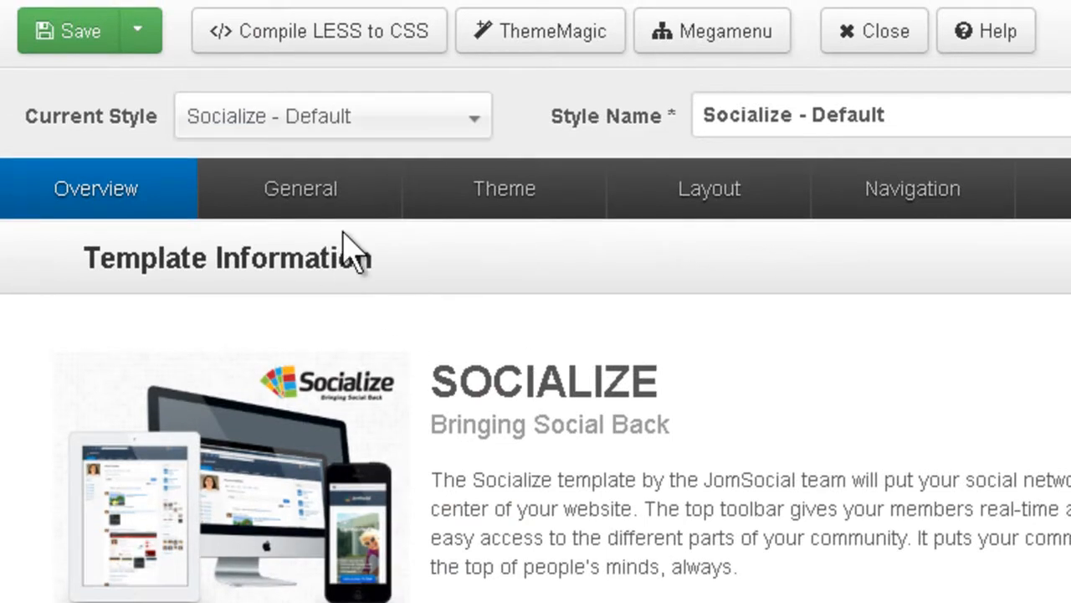
mouse_move(505, 189)
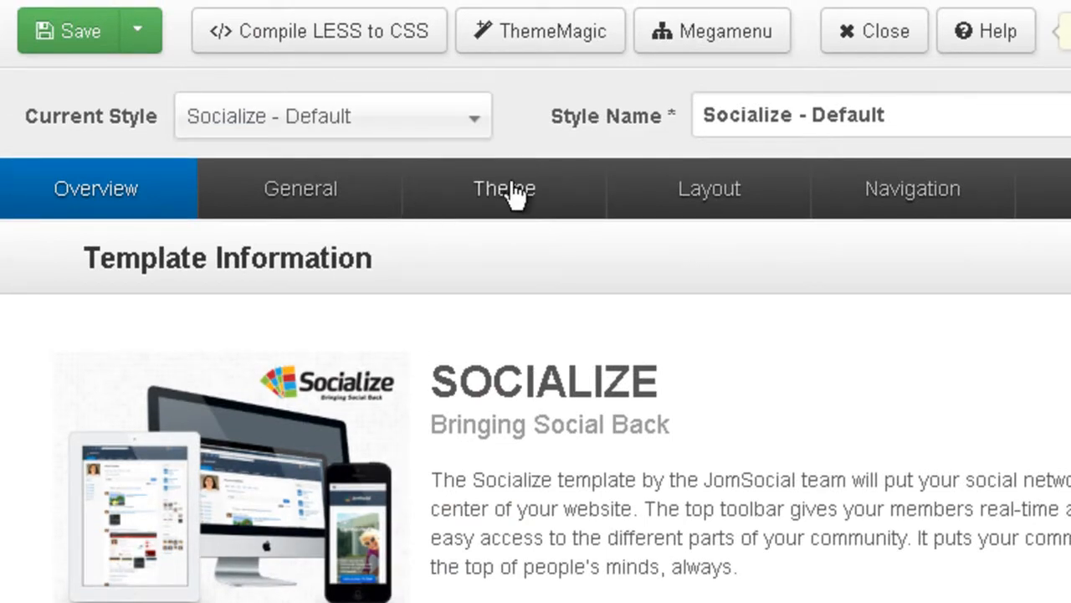
- Show the Socialize - Default theme settings and change the logo type to Text
click(504, 188)
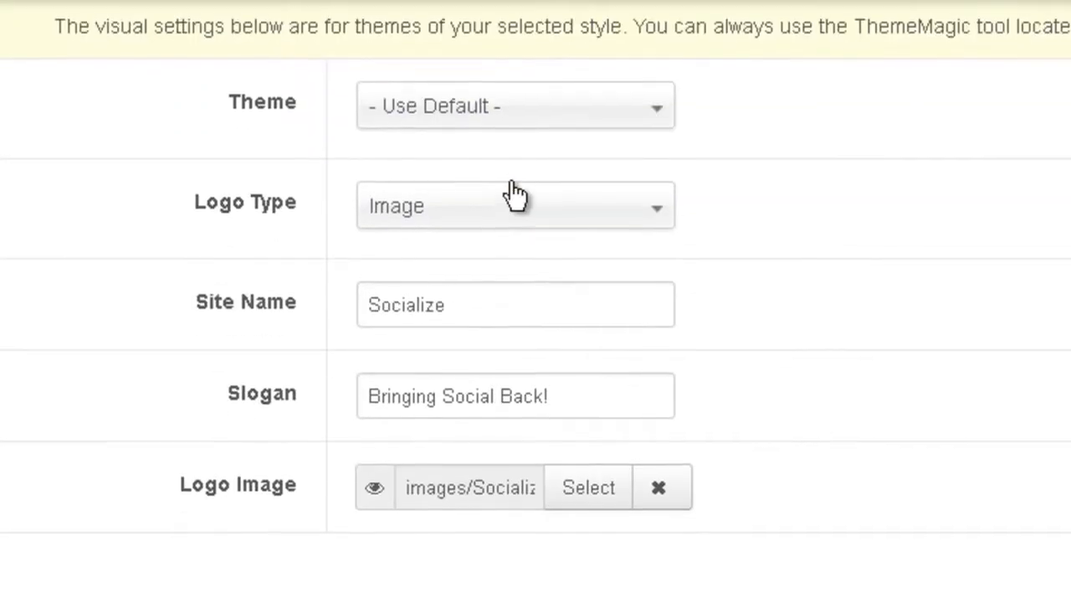
mouse_move(263, 205)
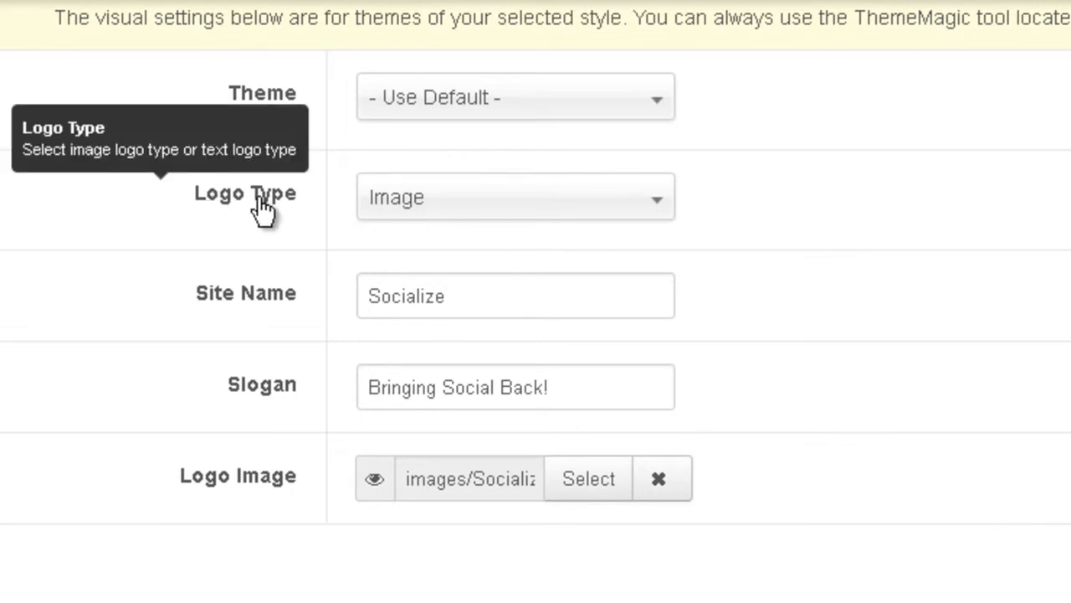
click(515, 196)
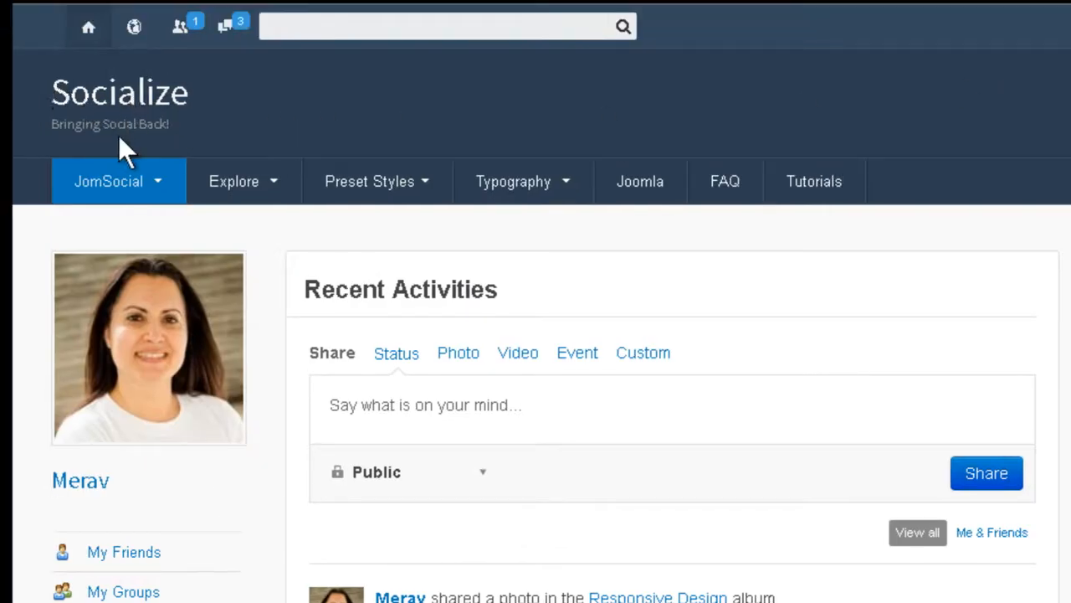
- View the front-end header showing the text logo Socialize with slogan Bringing Social Back!
click(370, 181)
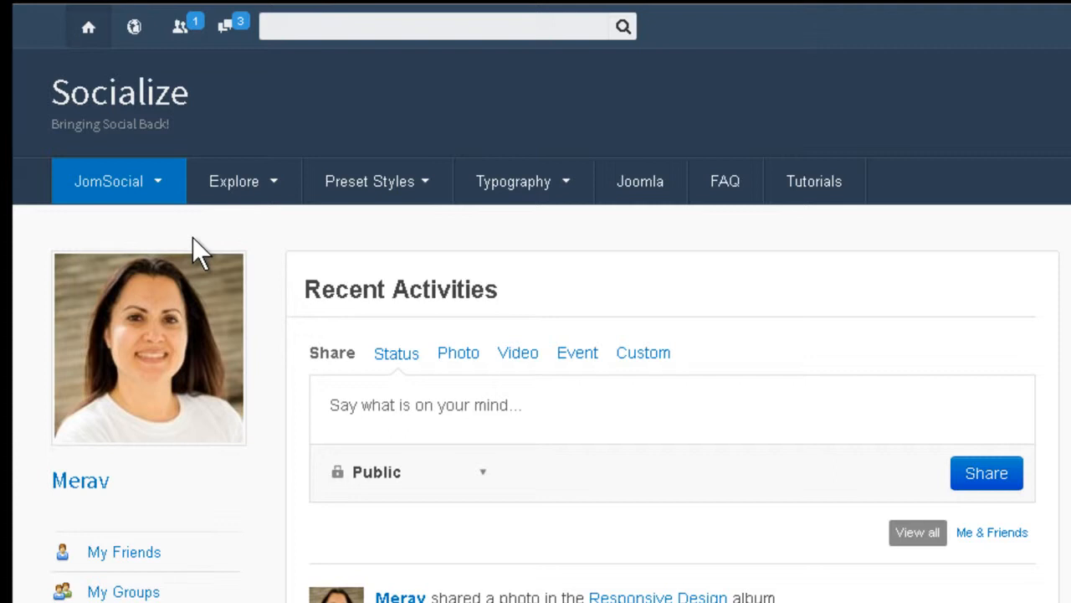
mouse_move(226, 234)
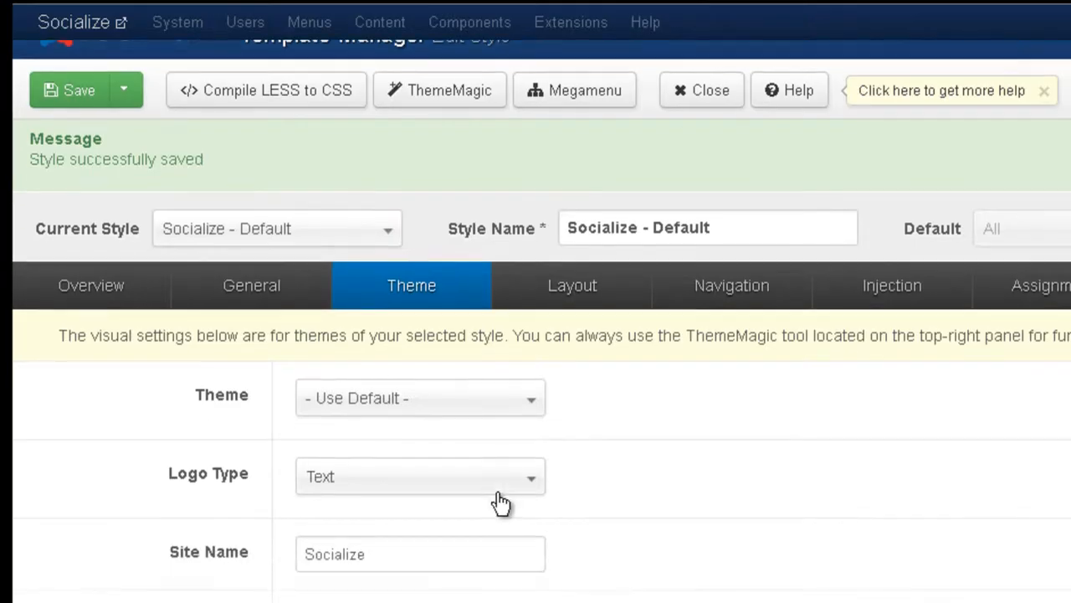
- Switch the logo type back to Image and start choosing a logo image
click(418, 476)
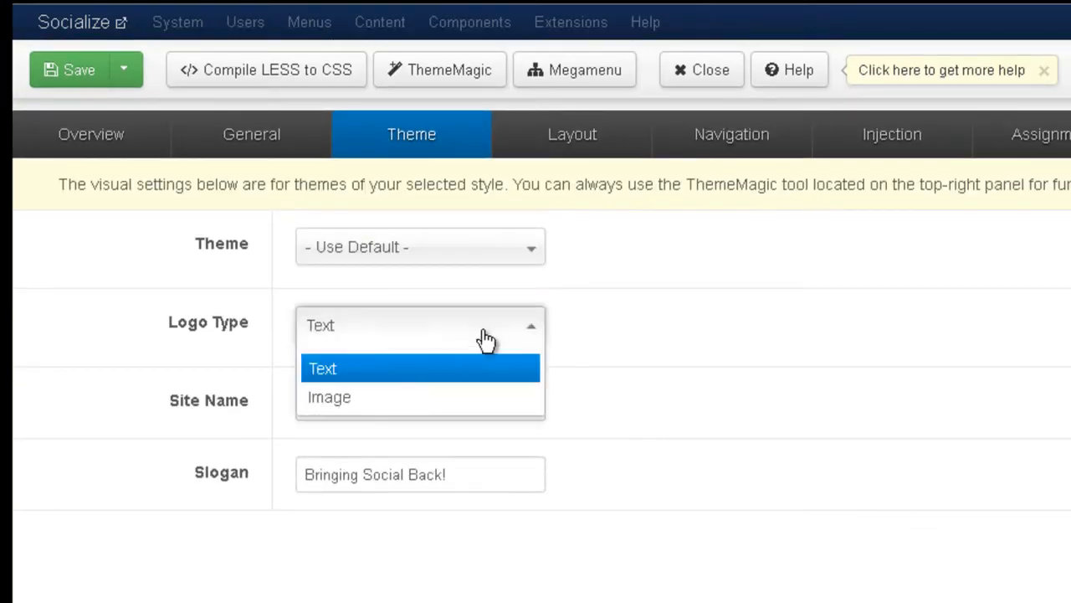
click(329, 397)
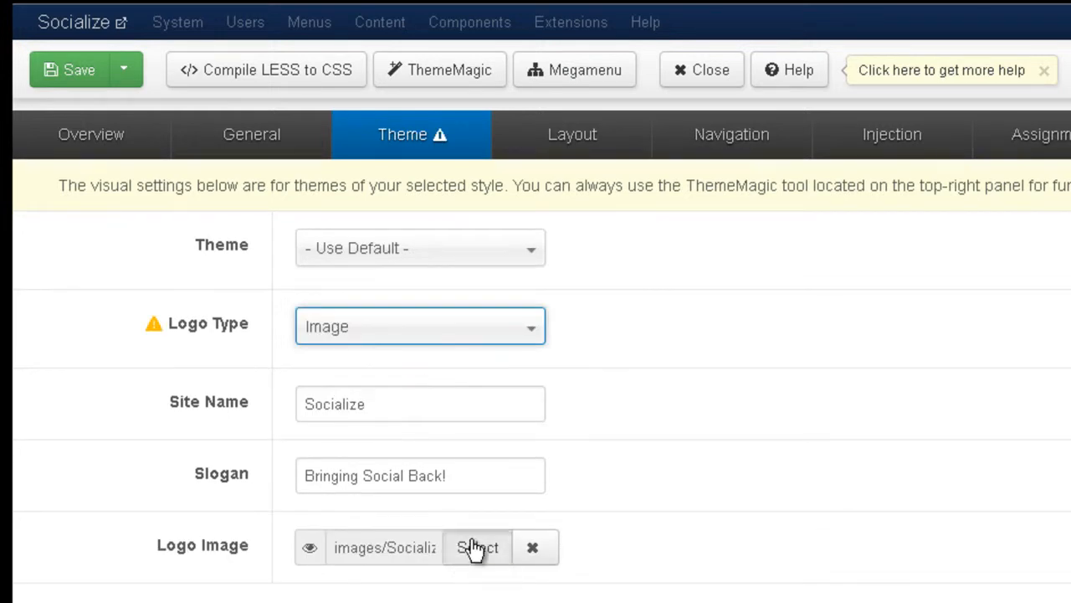
click(477, 547)
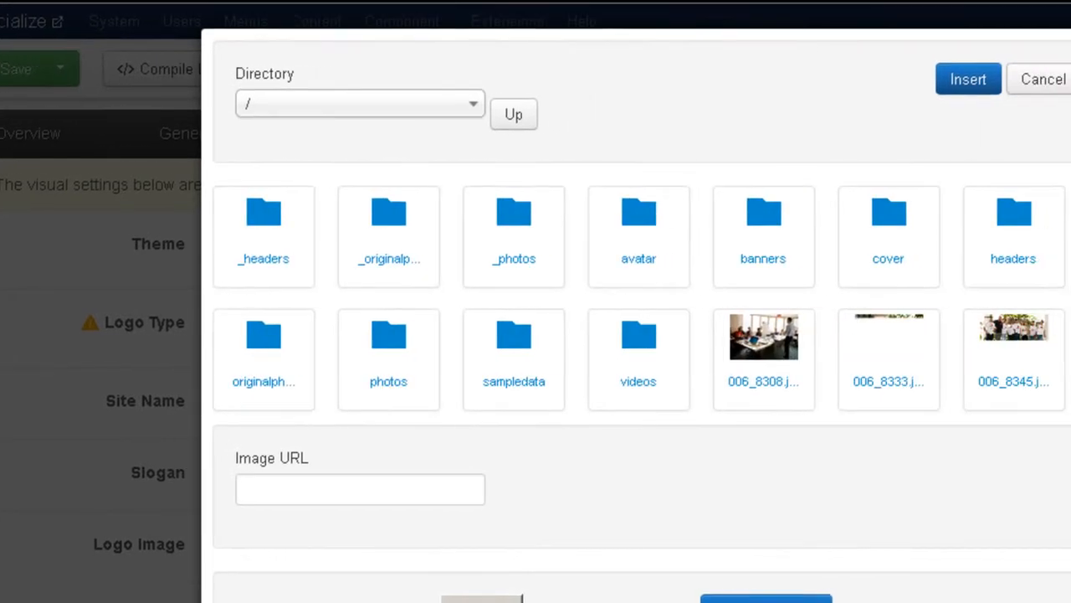
- Insert images/socialize.png, the green speech-bubble Socialize logo, as the logo image
scroll(down, 3)
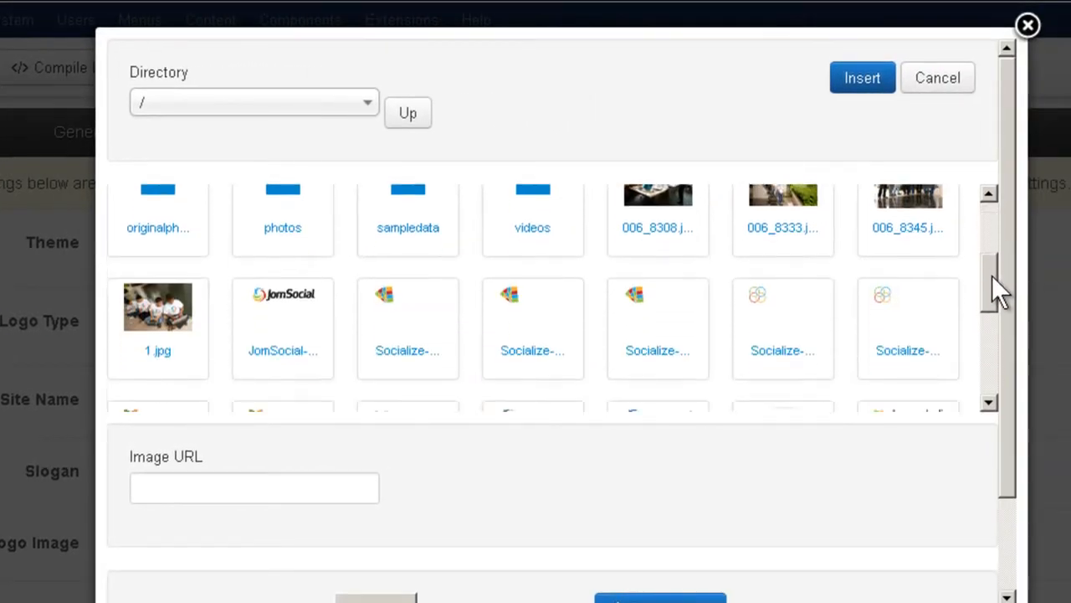
scroll(down, 3)
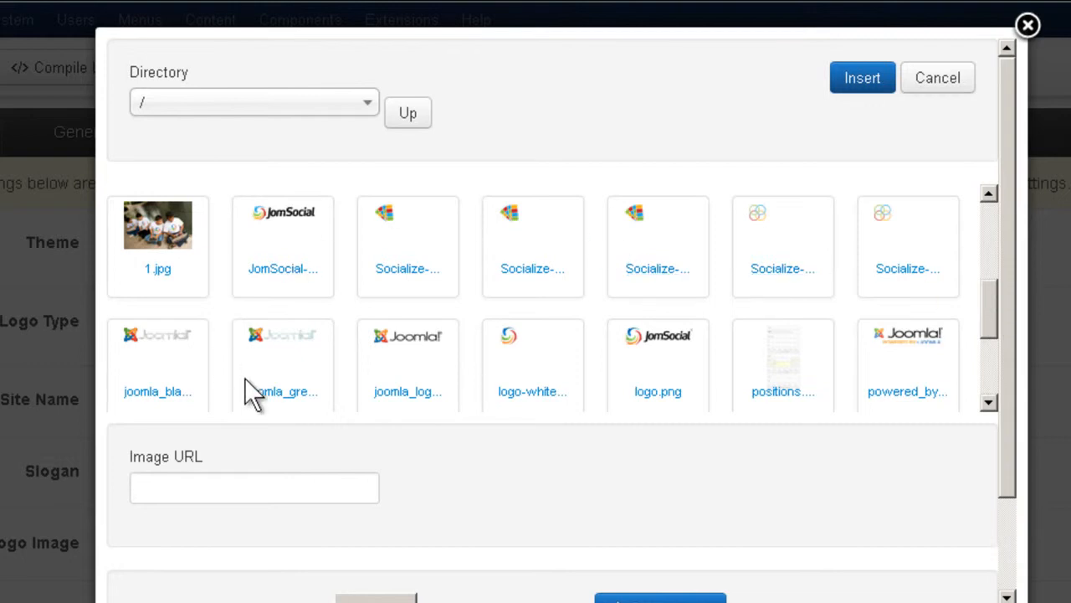
scroll(down, 3)
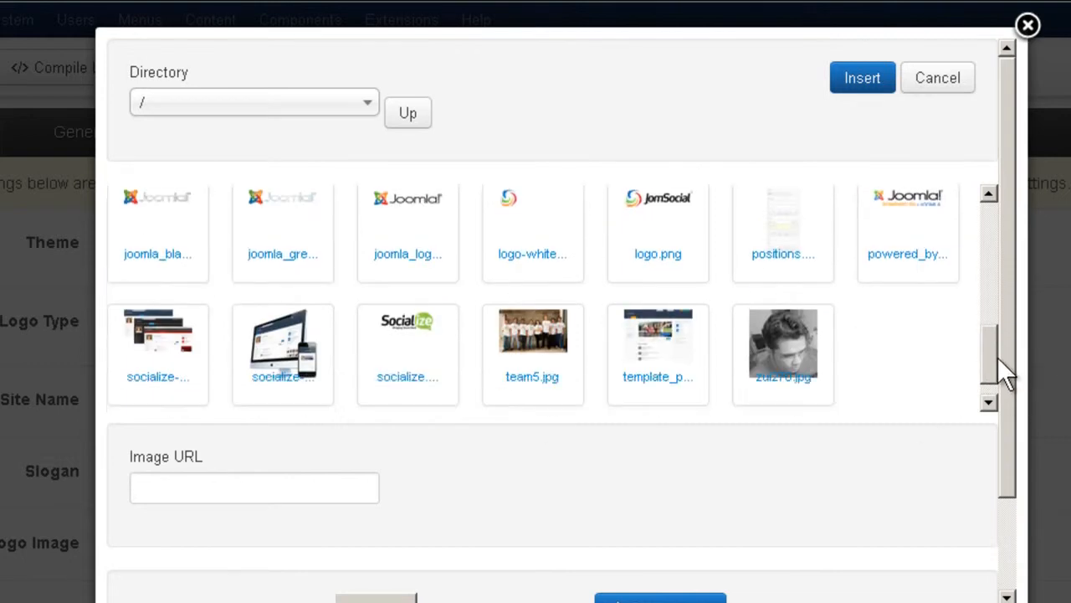
scroll(down, 3)
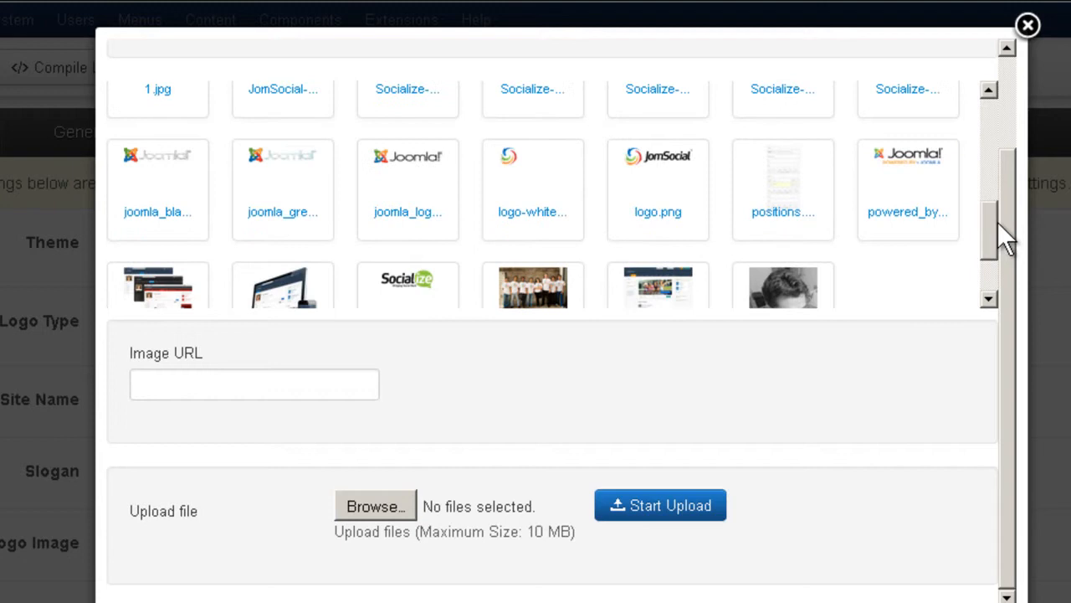
click(408, 251)
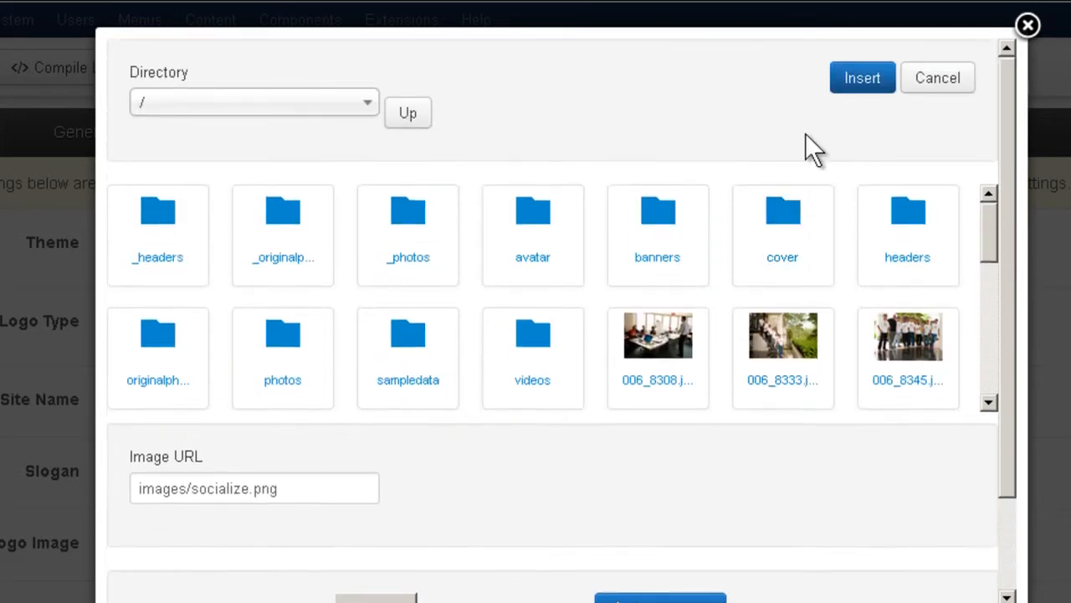
click(862, 77)
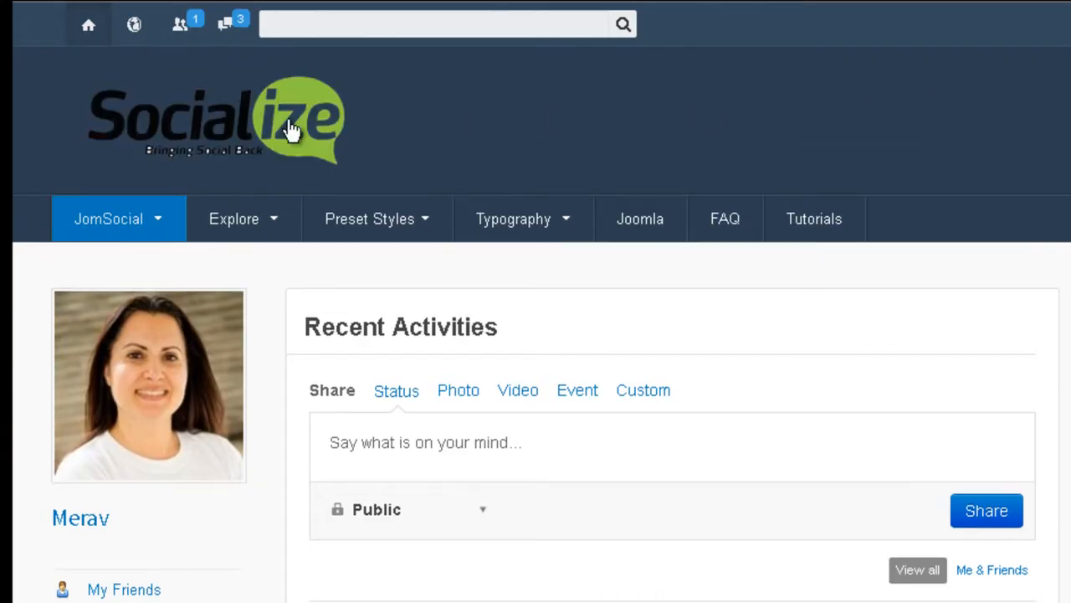
mouse_move(293, 130)
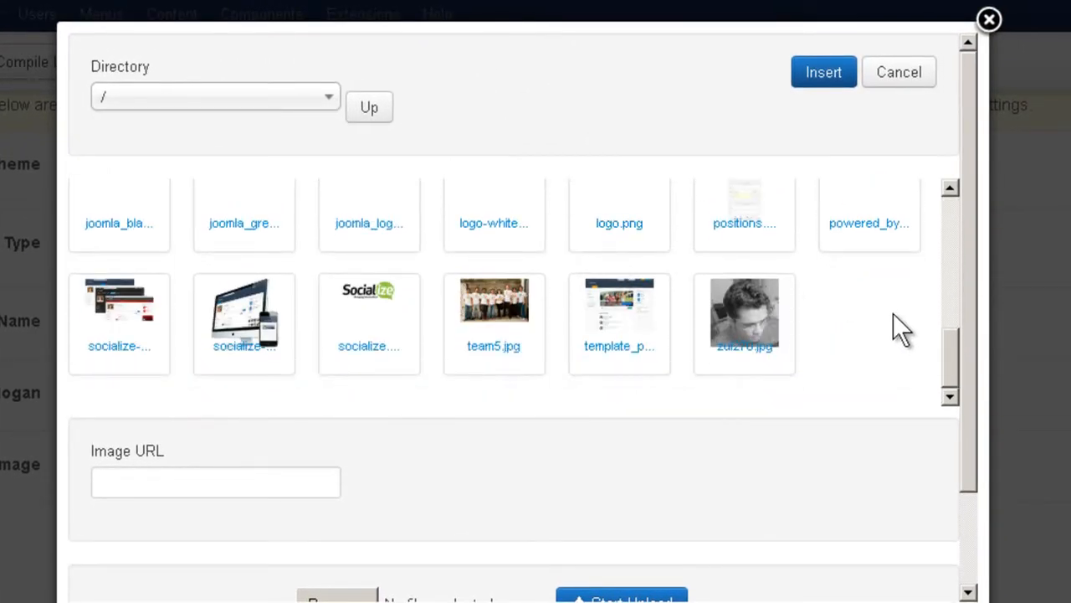
- Insert the multicolour circles Socialize-FLwhite-03 image as the logo image
scroll(down, 3)
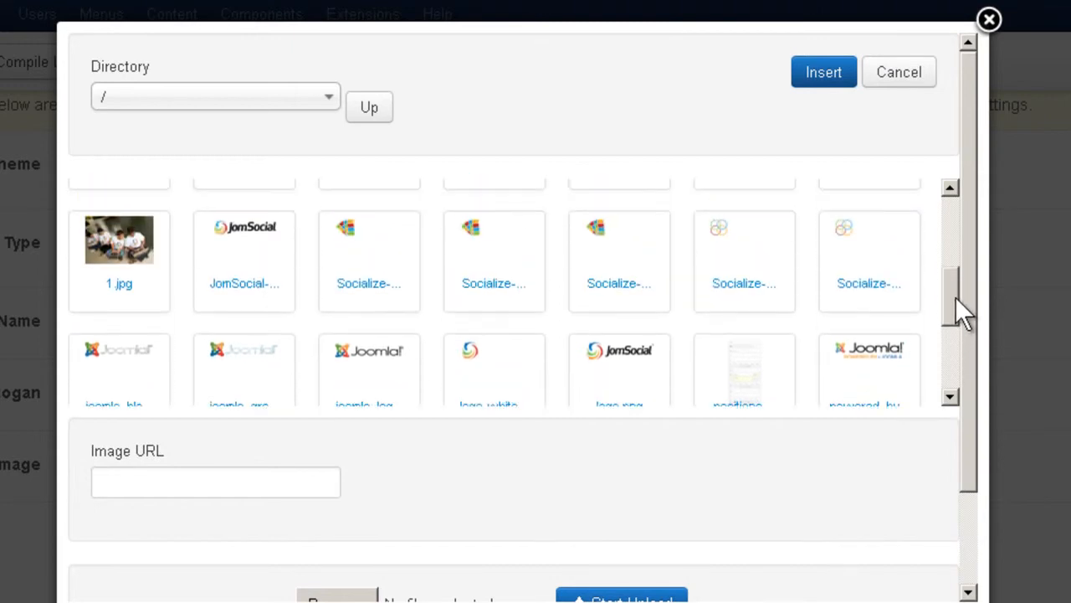
click(744, 251)
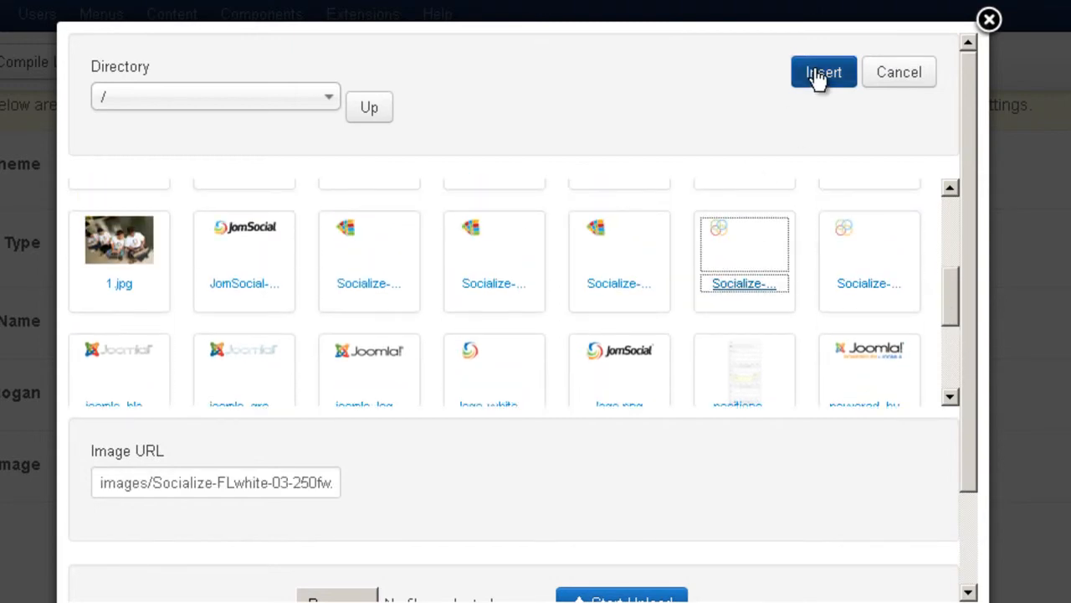
click(824, 72)
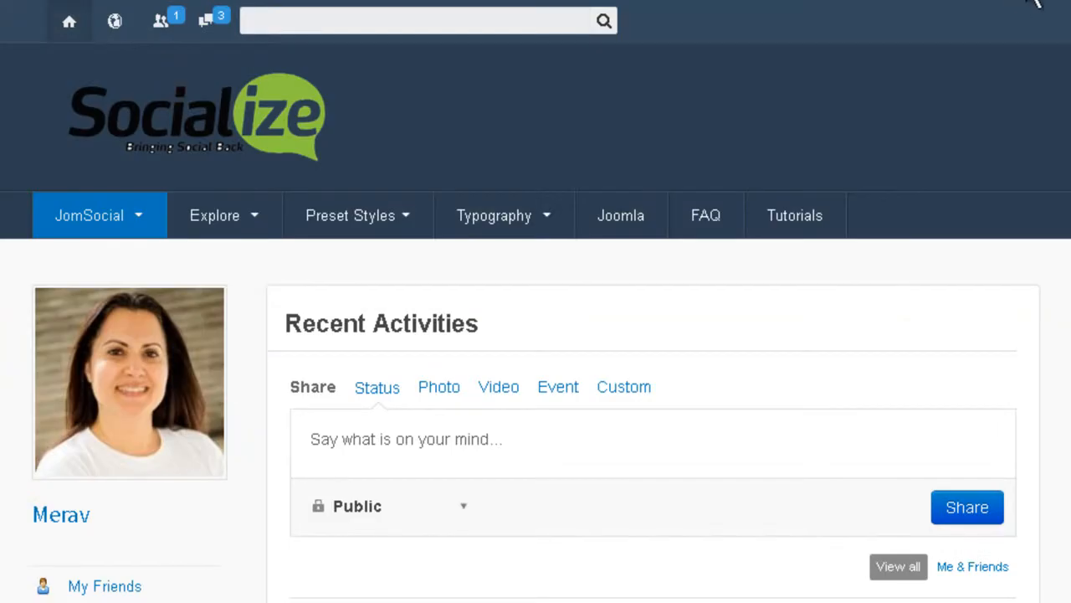
mouse_move(952, 91)
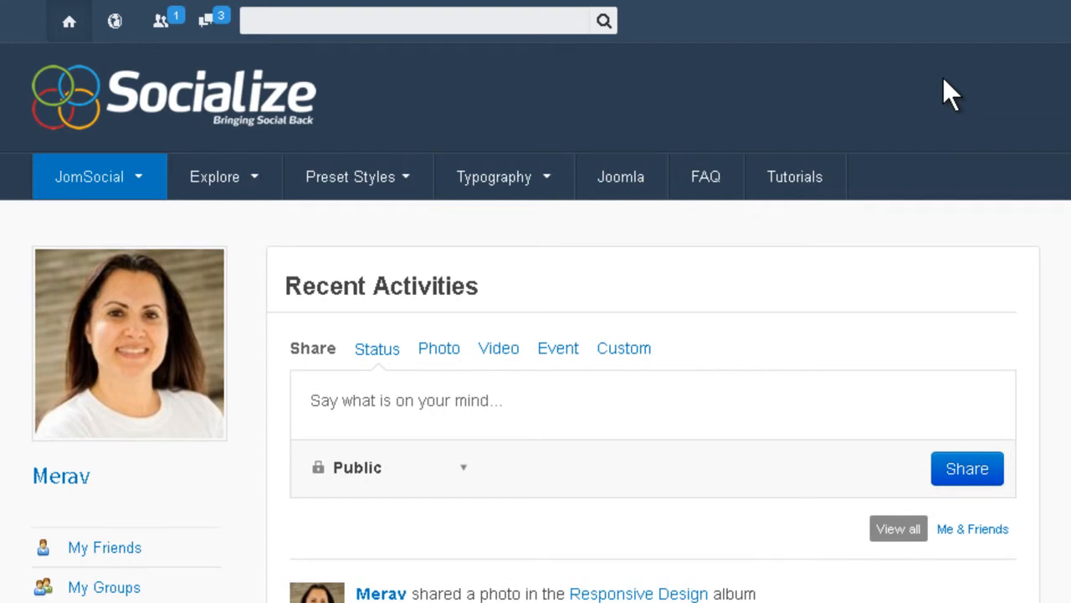
mouse_move(685, 274)
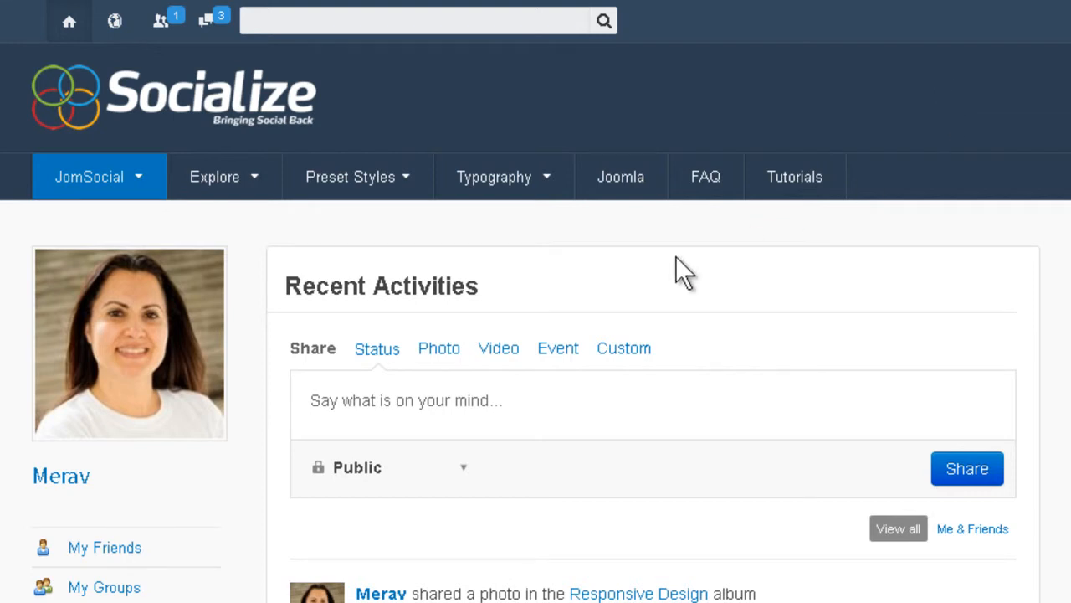